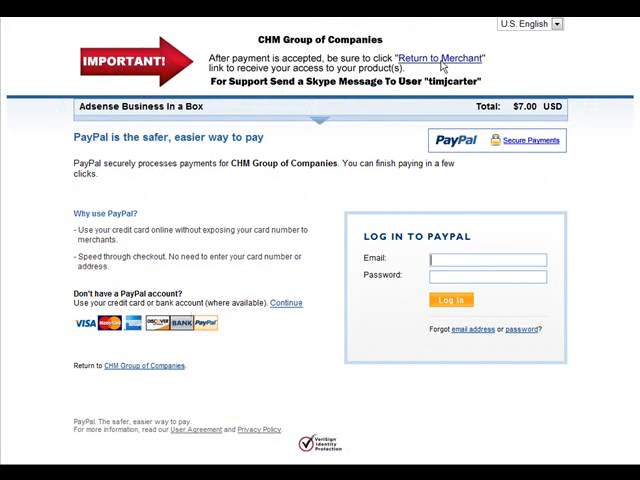
mouse_move(588, 51)
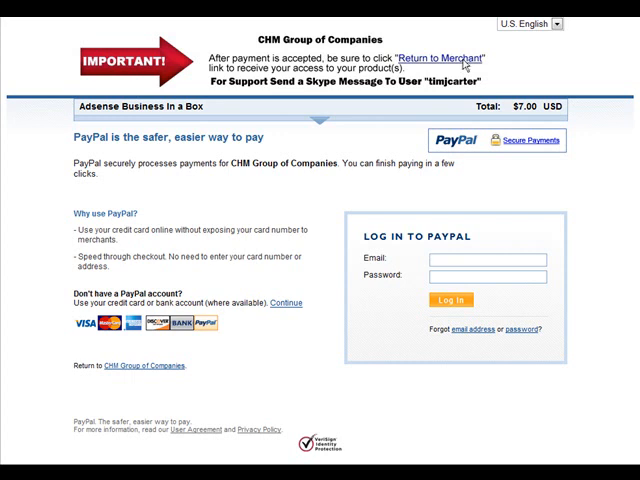
mouse_move(88, 28)
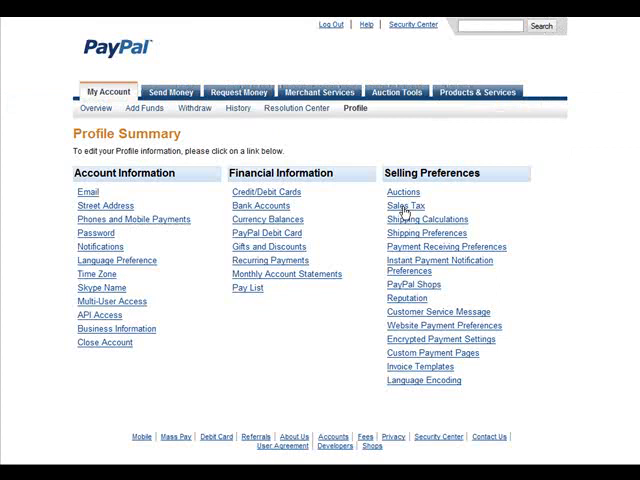
Step: Scroll the PayPal Profile Summary and go to Custom Payment Pages under Selling Preferences
scroll(down, 3)
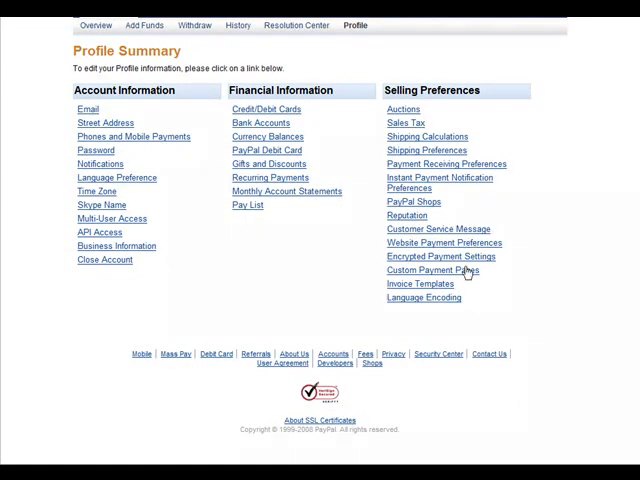
mouse_move(458, 278)
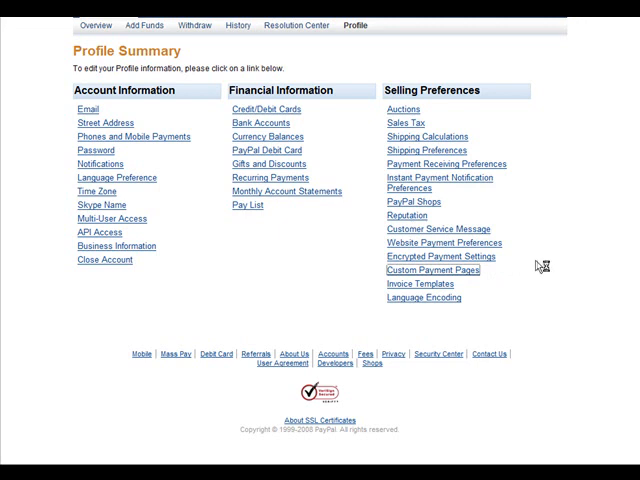
click(432, 270)
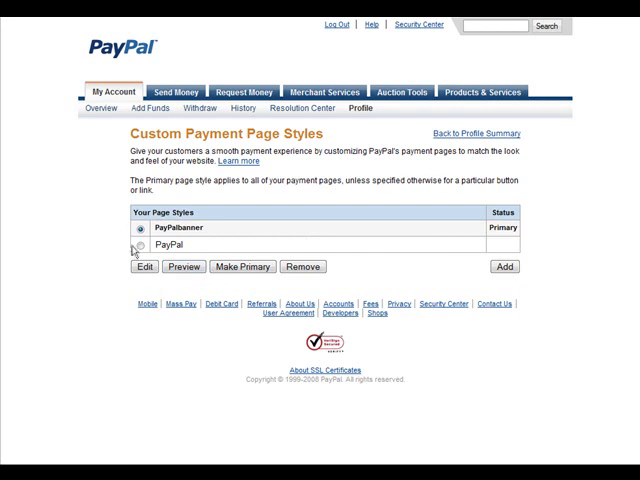
Step: Add a new PayPal page style and focus the Page Style Name field
click(138, 245)
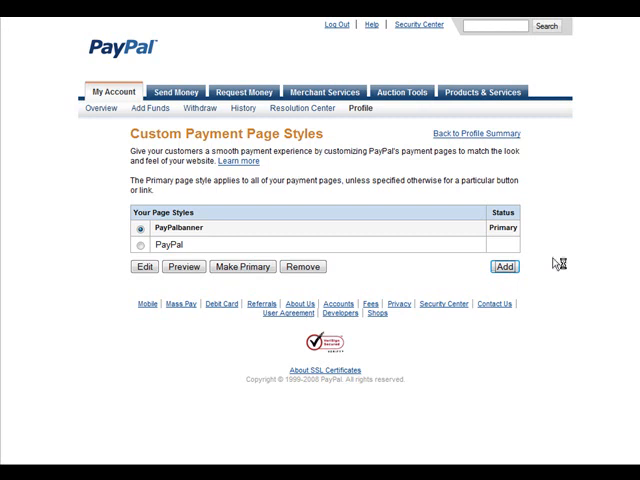
click(144, 267)
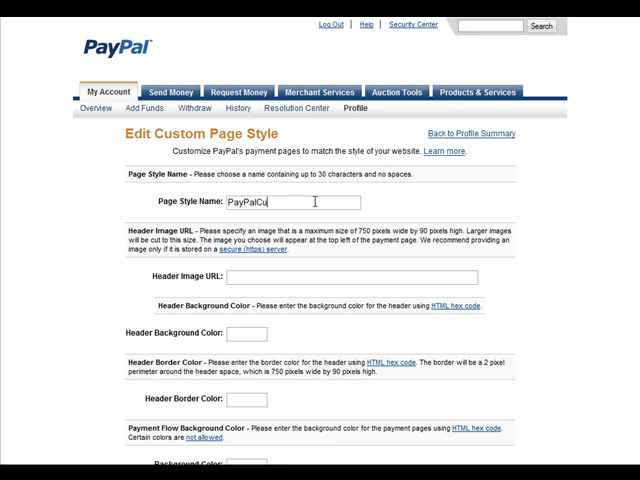
Step: Complete the style name as 'PayPalCustom' and scroll to the header image fields
text(stom)
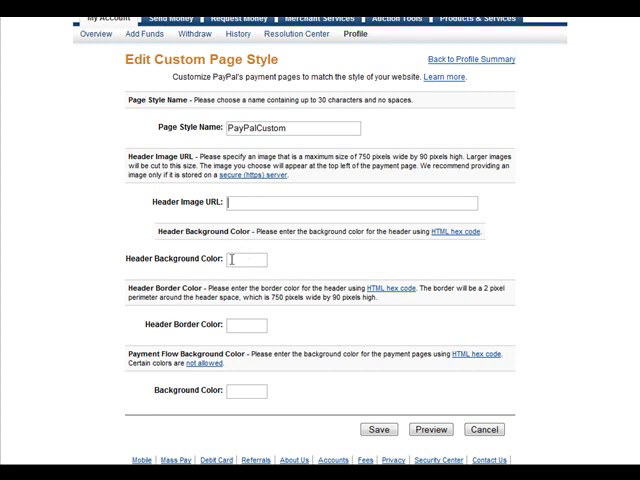
scroll(down, 3)
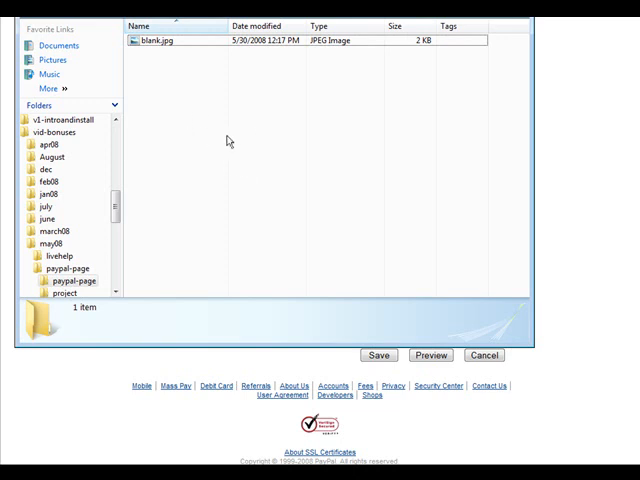
mouse_move(260, 156)
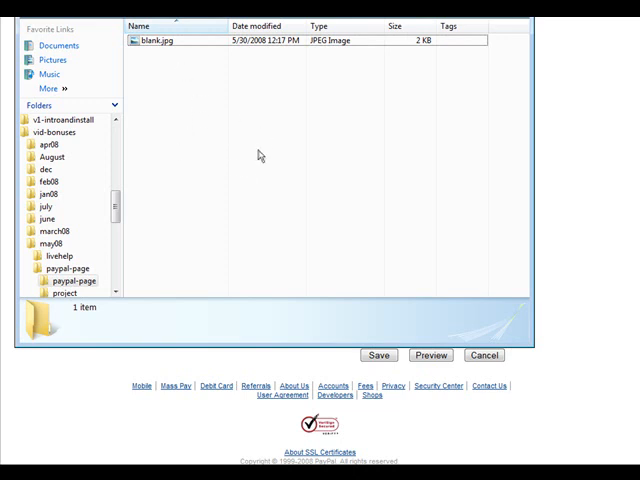
mouse_move(261, 155)
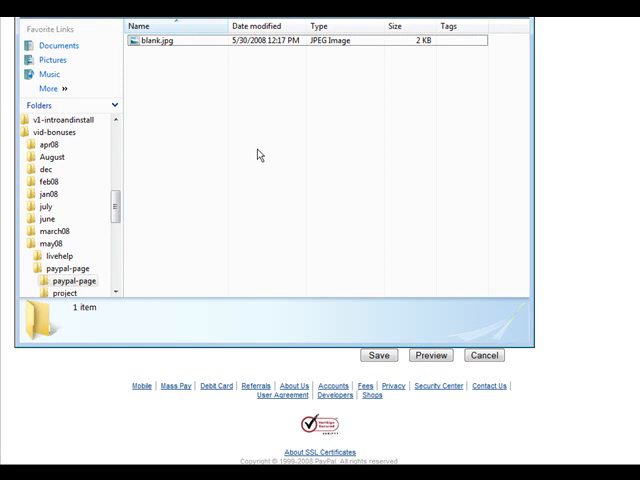
mouse_move(300, 147)
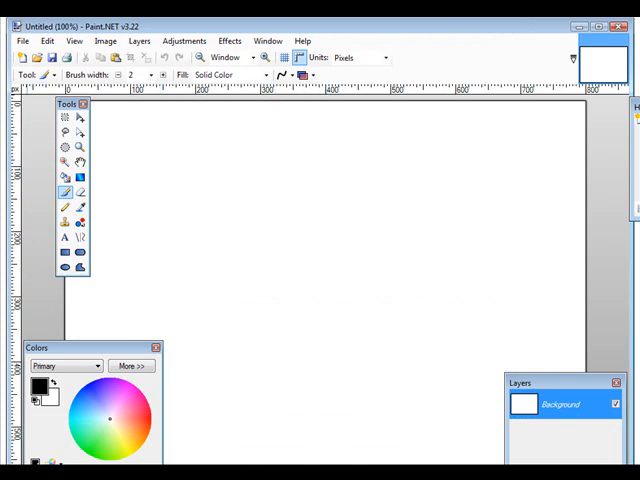
Step: Open blank.jpg from the paypal-page folder in Paint.NET
click(22, 40)
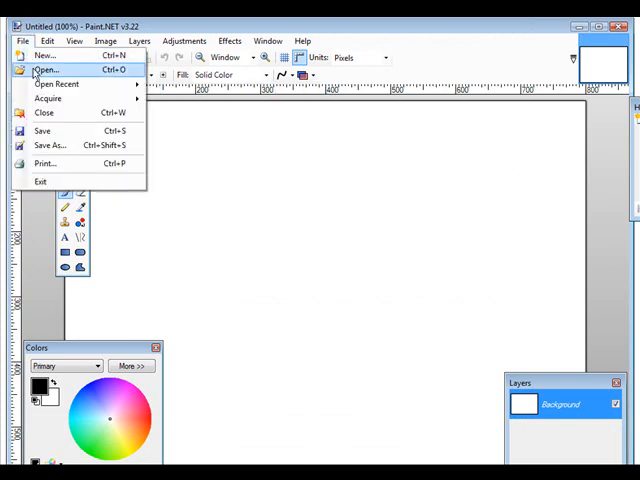
click(46, 70)
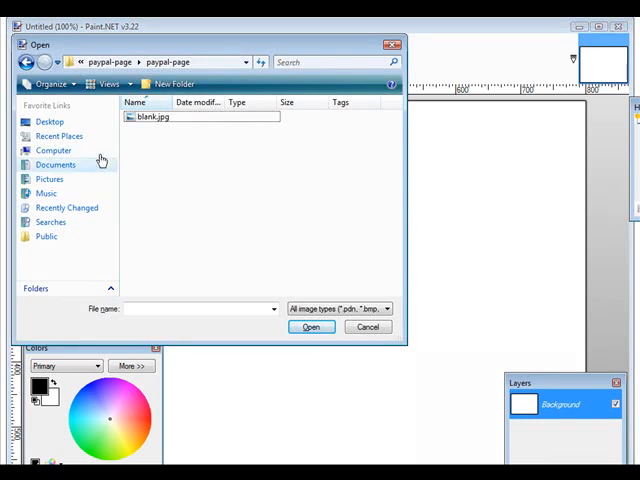
click(150, 117)
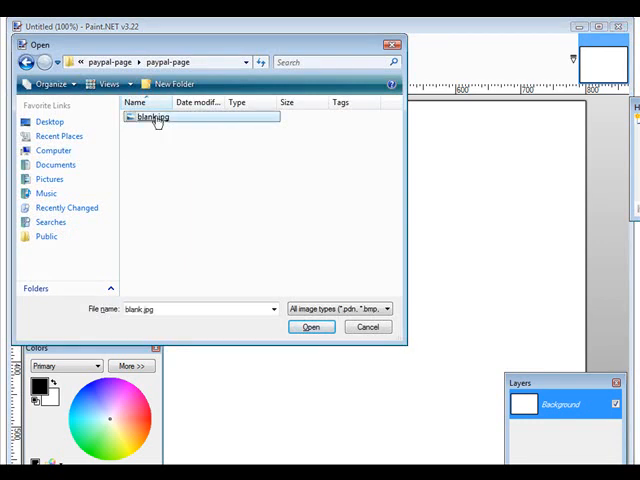
click(311, 327)
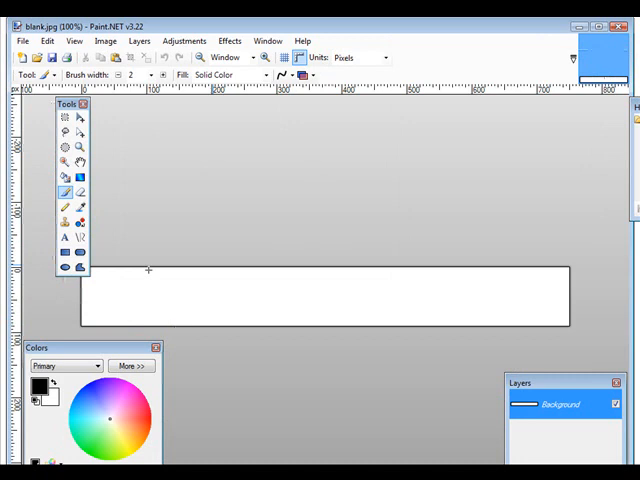
mouse_move(441, 304)
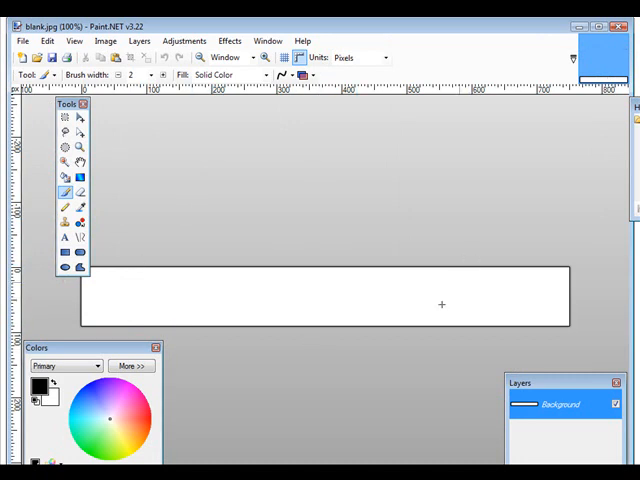
mouse_move(301, 300)
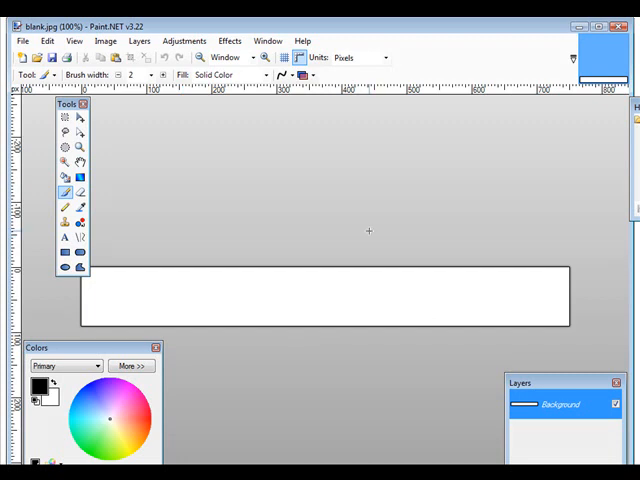
mouse_move(38, 243)
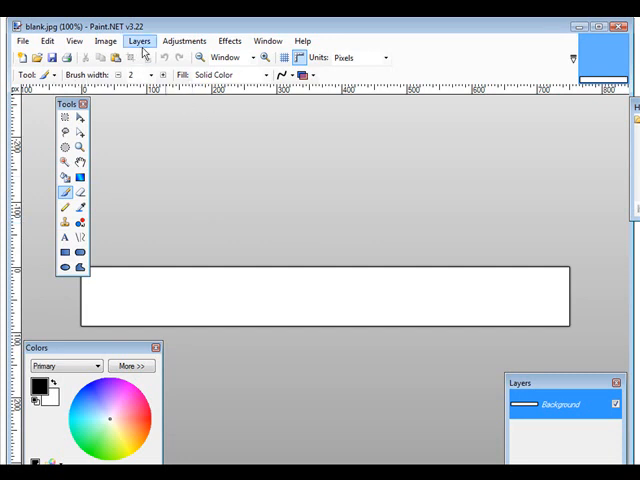
Step: Import the 2922-HLN617W.jpg TV photo as a new layer on blank.jpg
click(139, 41)
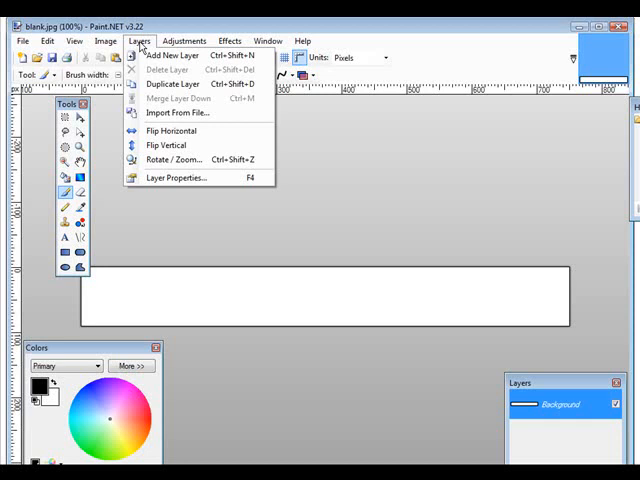
mouse_move(180, 112)
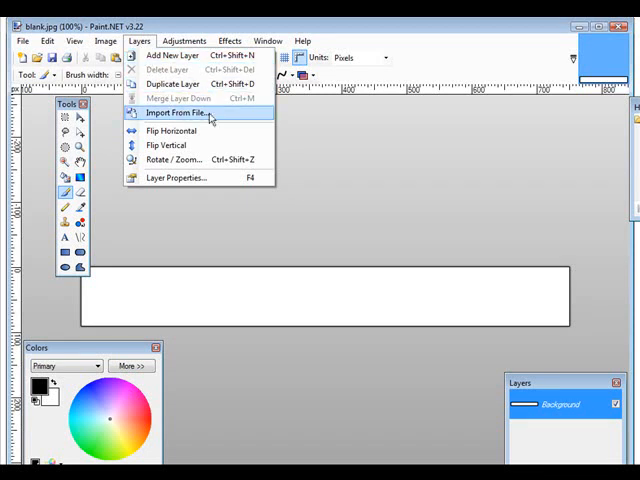
click(172, 113)
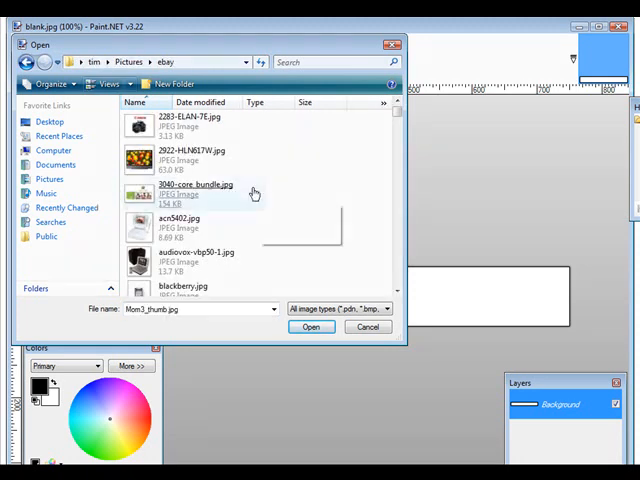
click(311, 327)
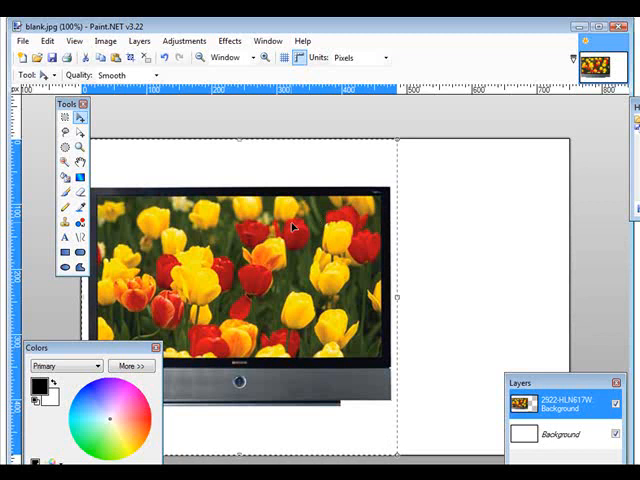
mouse_move(420, 263)
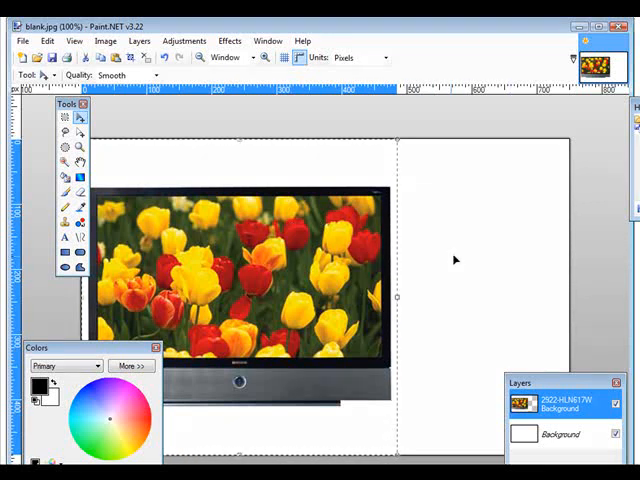
mouse_move(424, 277)
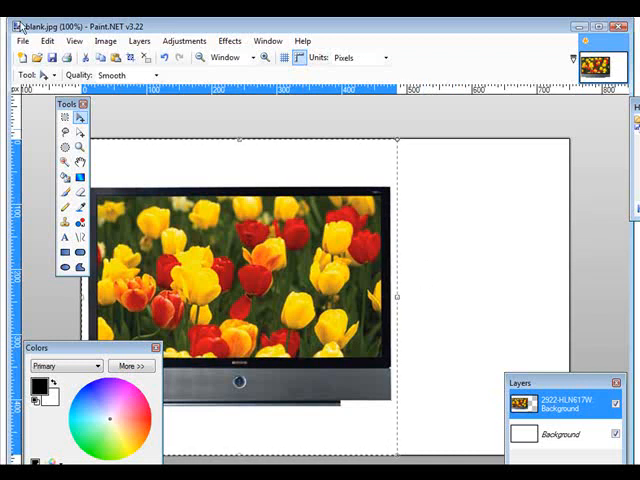
click(47, 41)
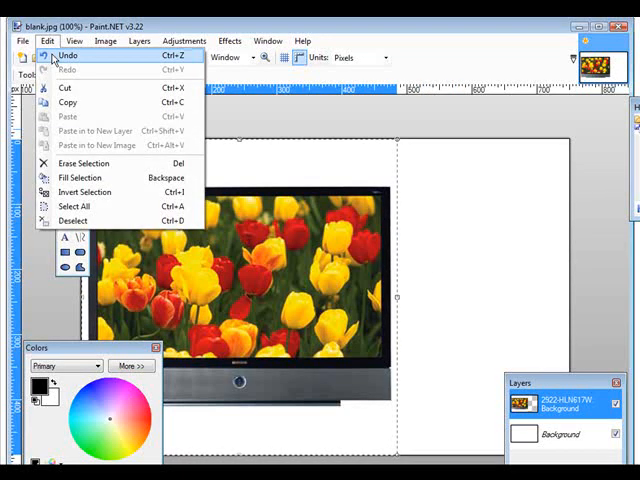
Step: Undo the photo import and open 2922-HLN617W.jpg as its own image
click(66, 55)
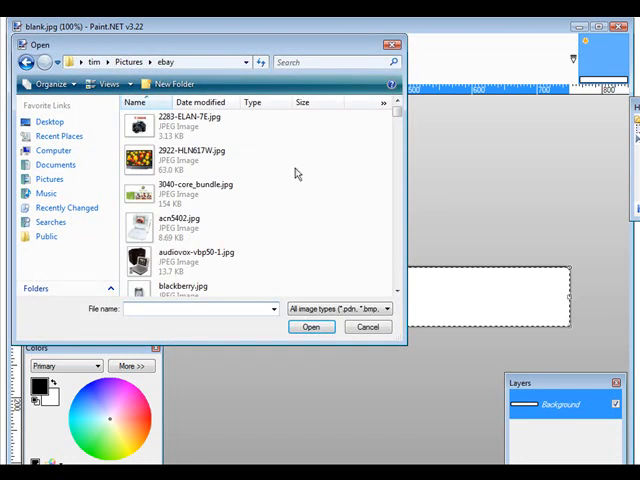
click(311, 327)
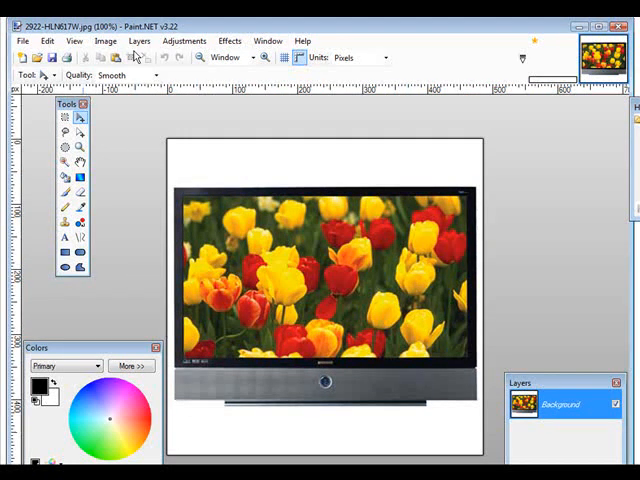
Step: Resize the TV photo to 70 by 70 pixels with aspect ratio maintained
click(105, 41)
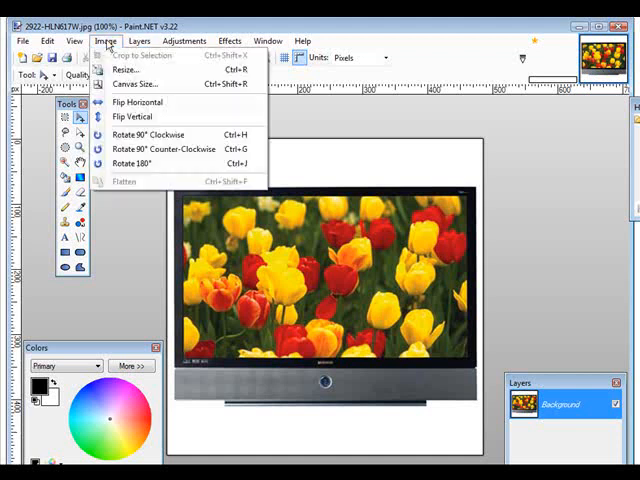
click(125, 69)
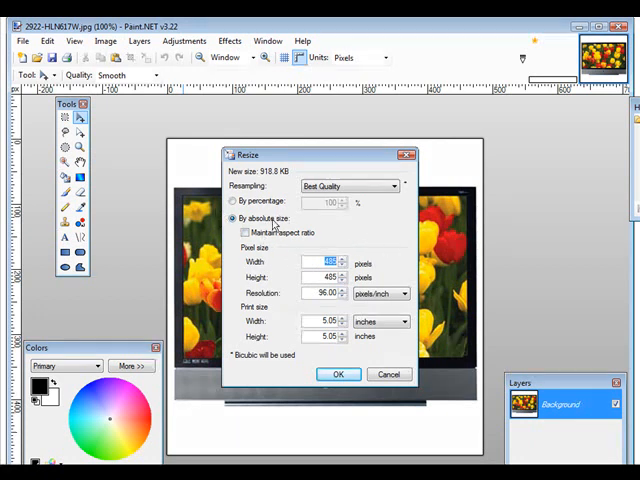
click(243, 232)
text(70)
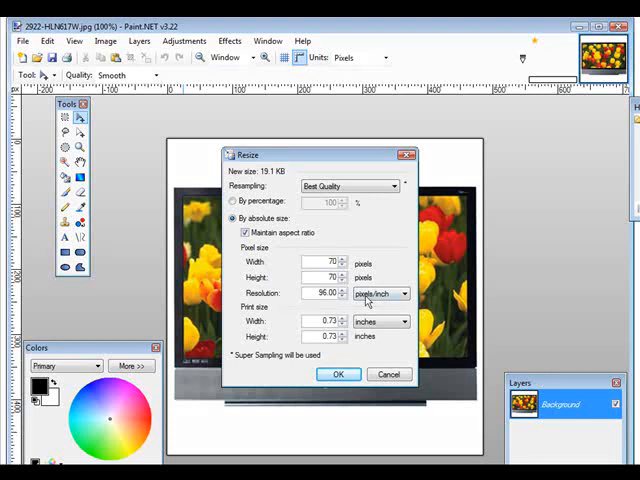
click(338, 374)
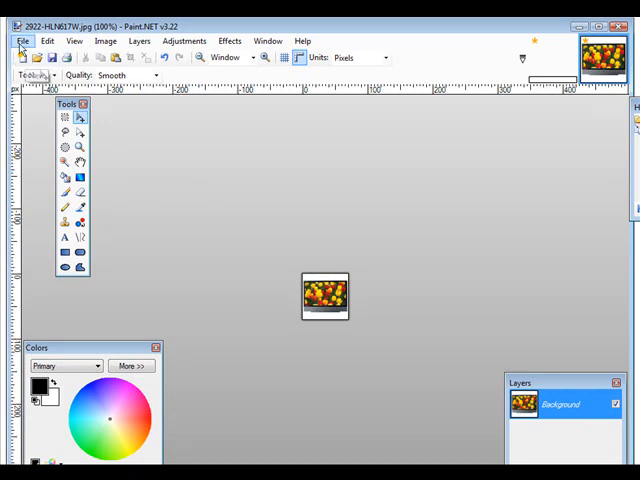
Step: Save the resized photo as JPEG '2922-HLN617Wsmall', accepting the default quality
click(22, 40)
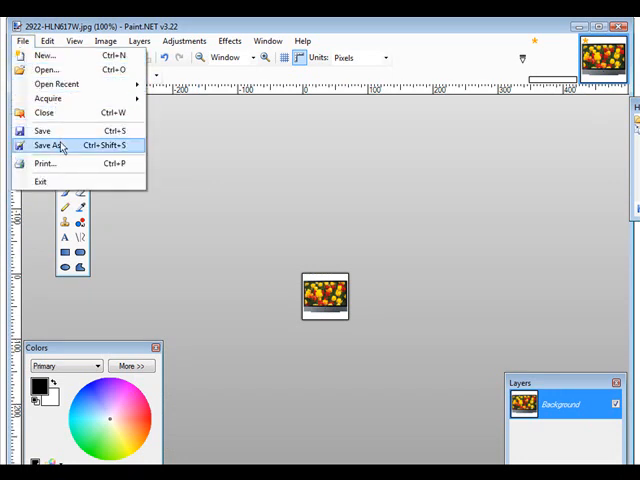
click(48, 145)
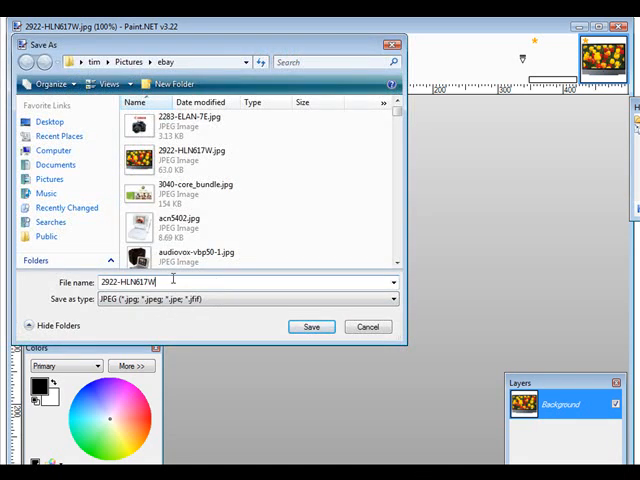
text(small)
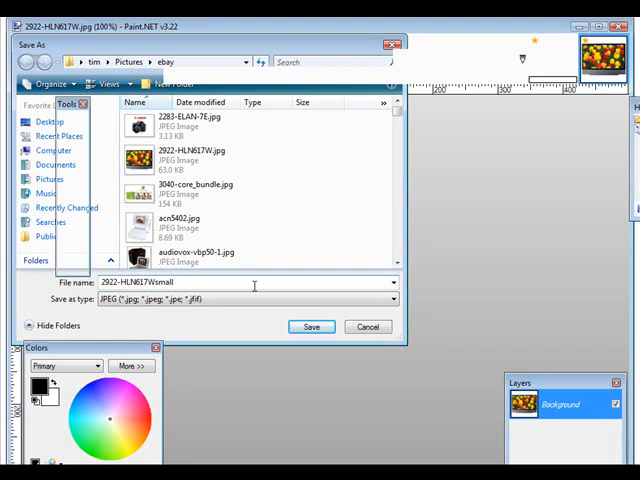
click(311, 327)
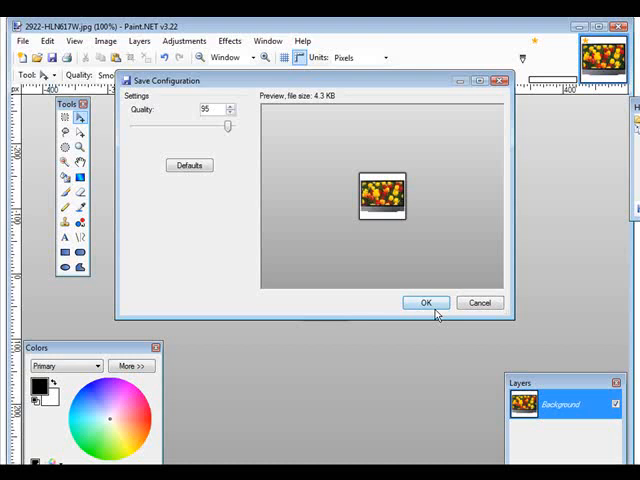
click(424, 302)
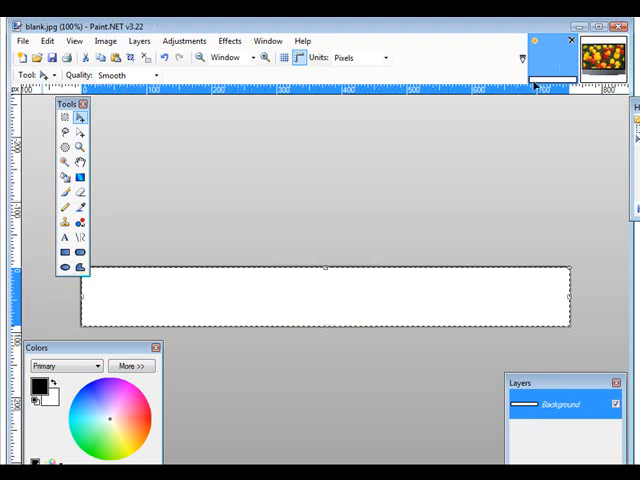
mouse_move(140, 41)
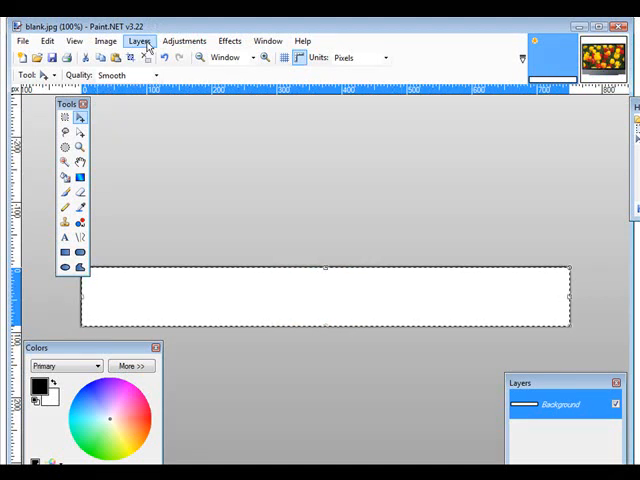
Step: Import 2922-HLN617Wsmall.jpg as a new layer on the blank banner
click(139, 41)
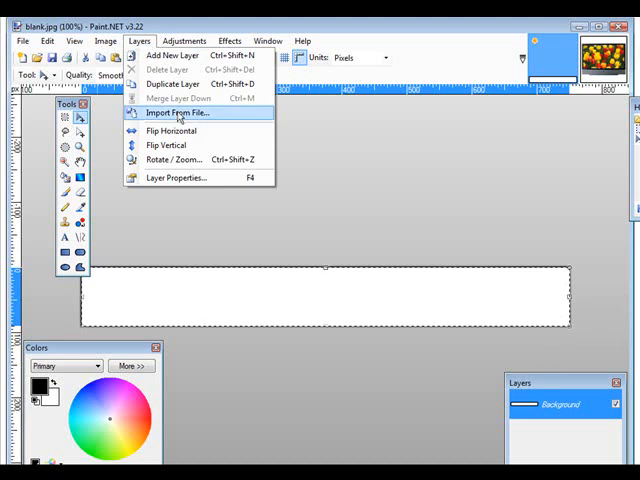
click(175, 112)
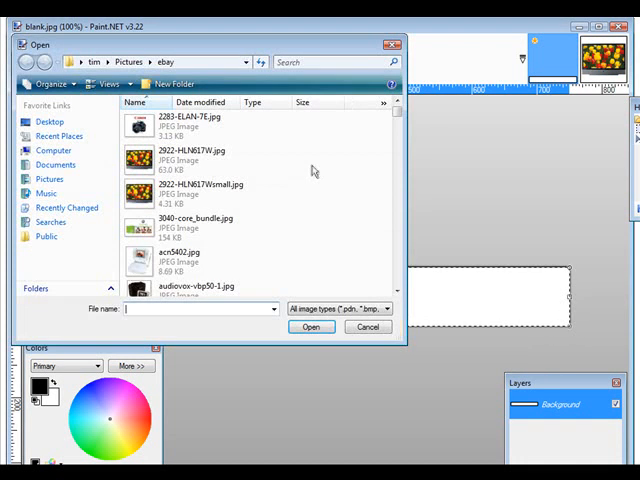
click(190, 193)
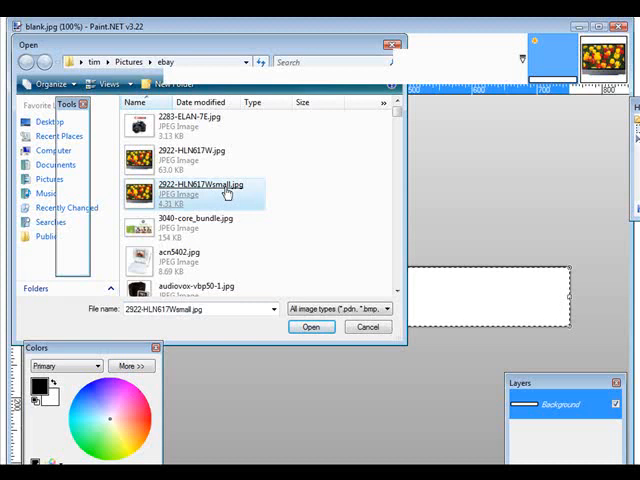
click(312, 327)
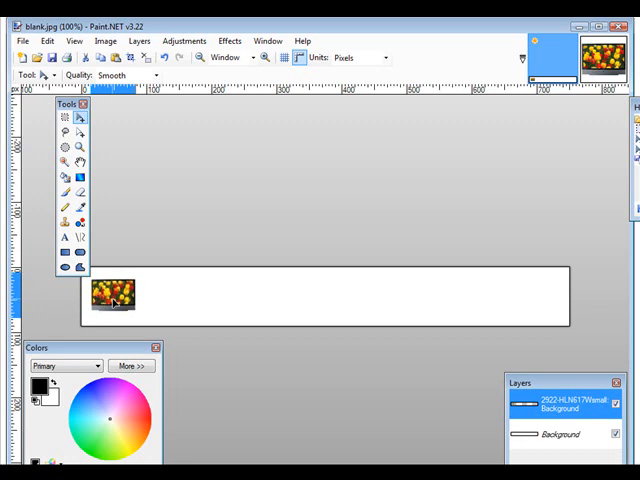
Step: Drag the TV thumbnail to the banner's right end and deselect it
click(113, 294)
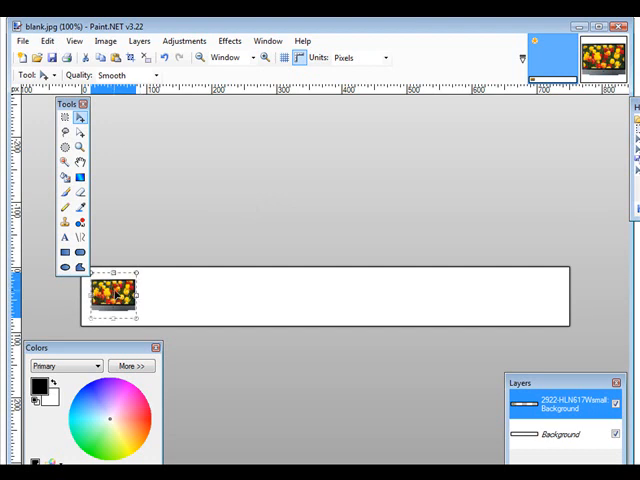
drag(113, 294, 520, 300)
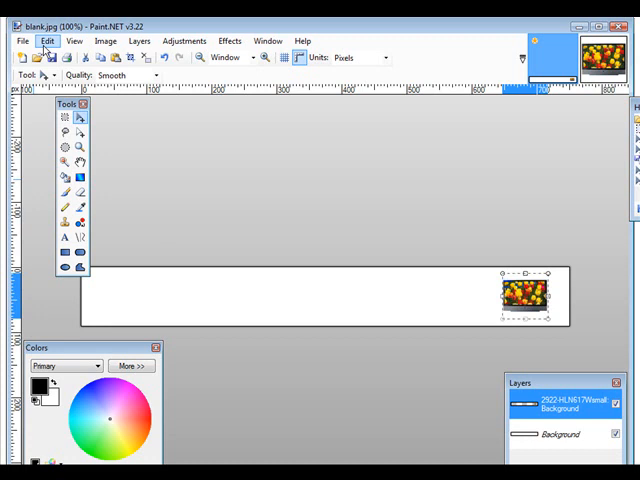
click(47, 41)
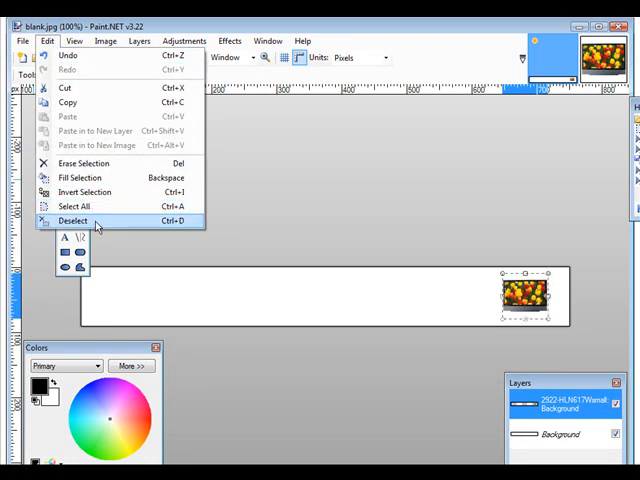
click(73, 221)
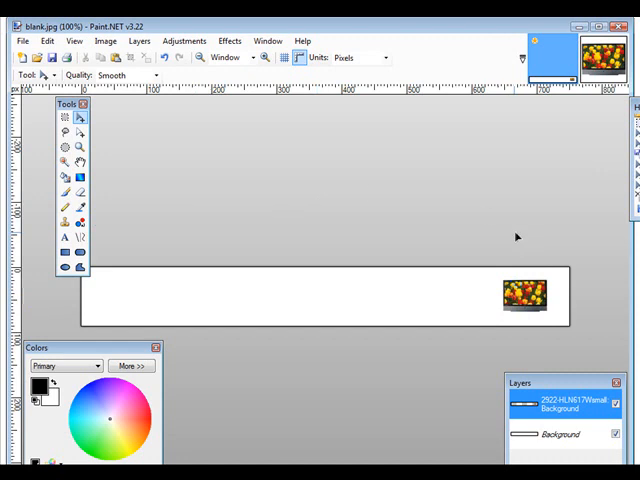
click(139, 40)
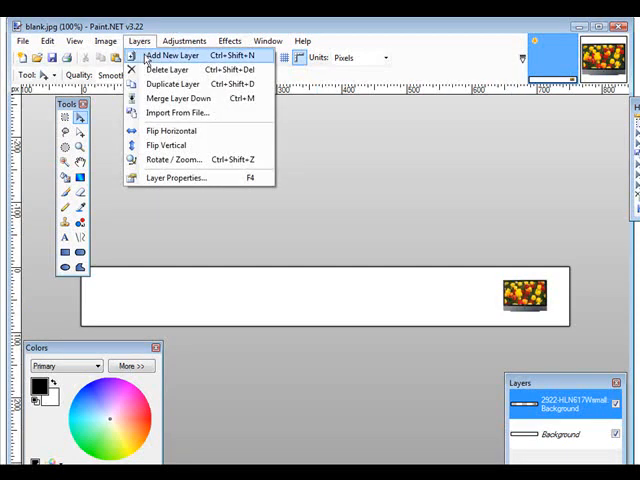
Step: Add a new layer and write 'Text for my banner' left of the TV thumbnail
click(172, 55)
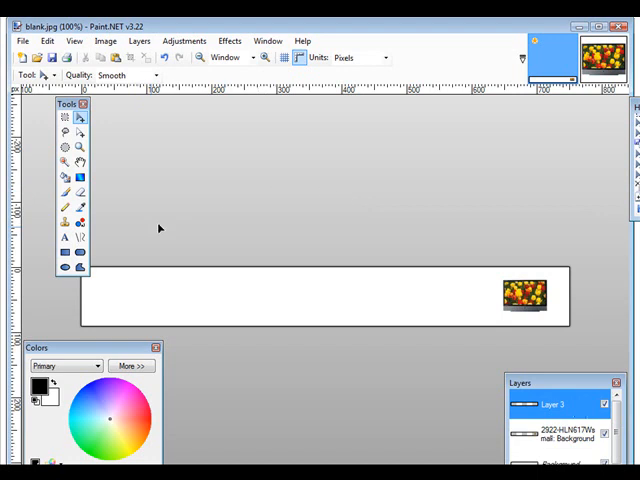
click(64, 238)
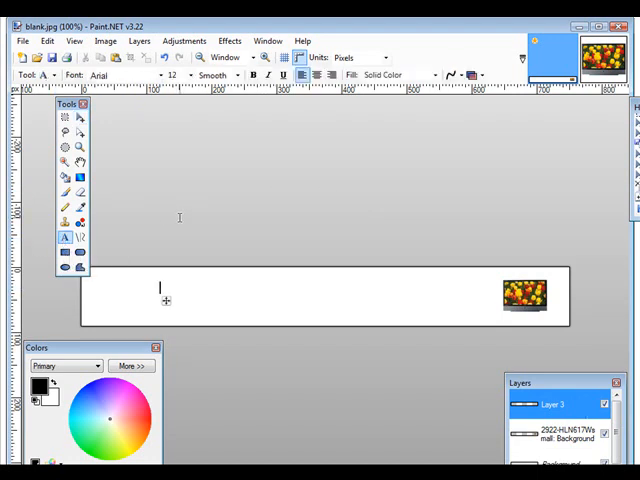
text(Text for)
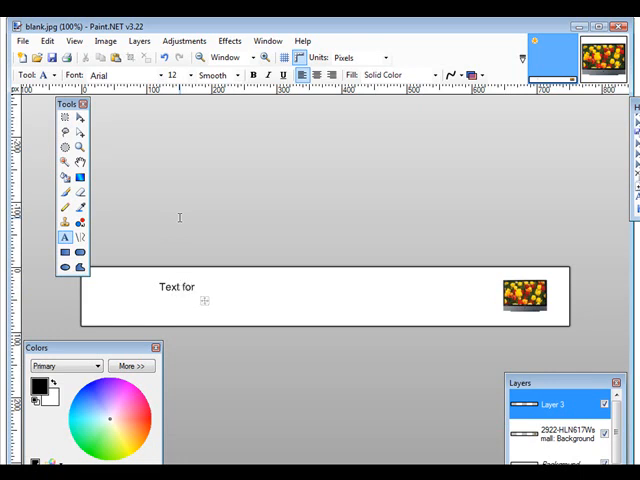
text(my banner)
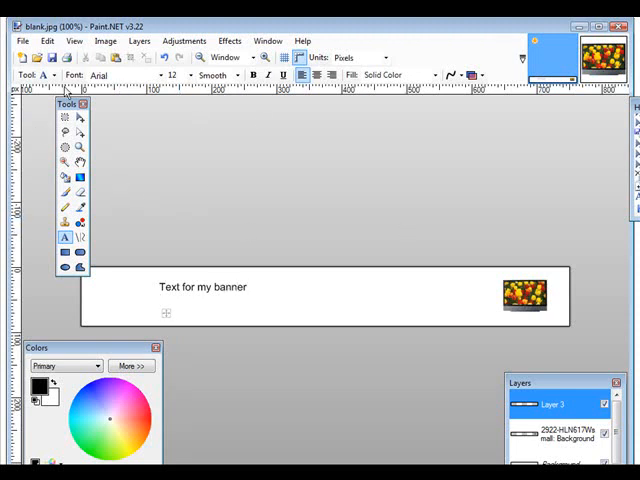
Step: Save the banner as JPEG 'newbanner.jpg' in paypal-page, accepting the quality settings
click(22, 40)
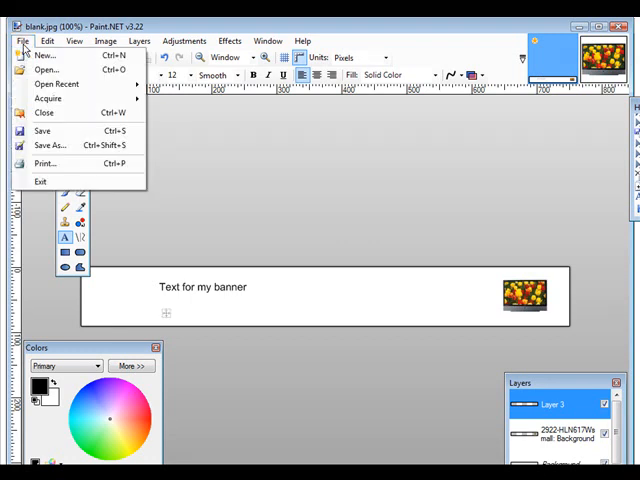
mouse_move(50, 145)
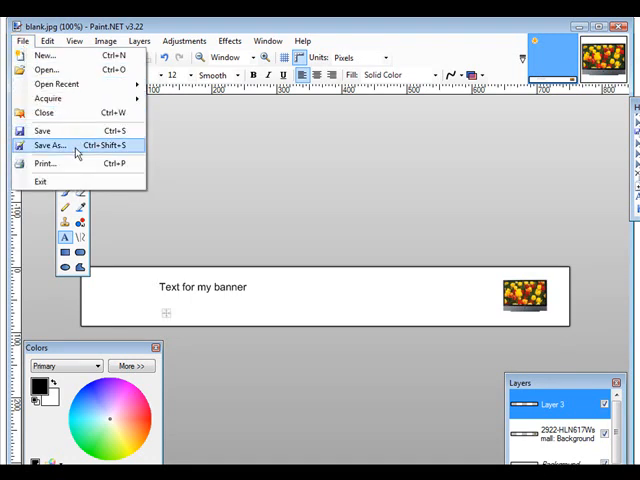
click(50, 145)
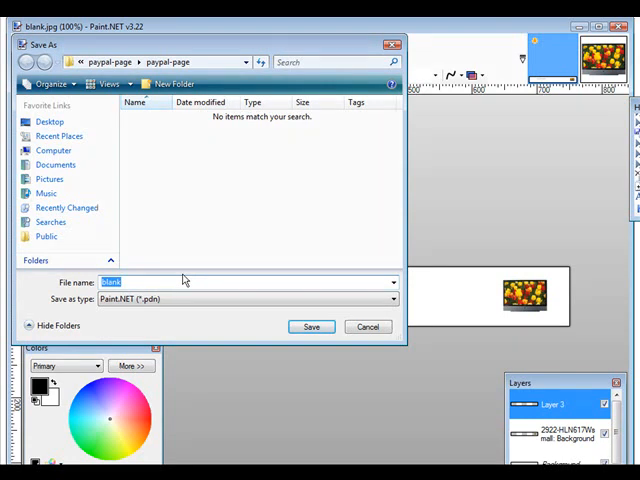
text(.y)
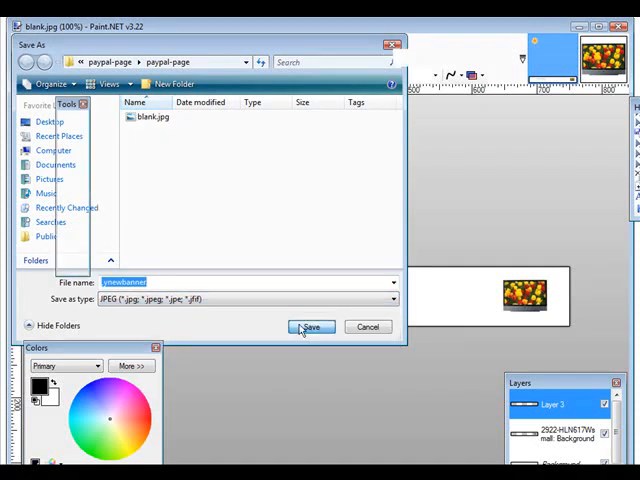
click(311, 327)
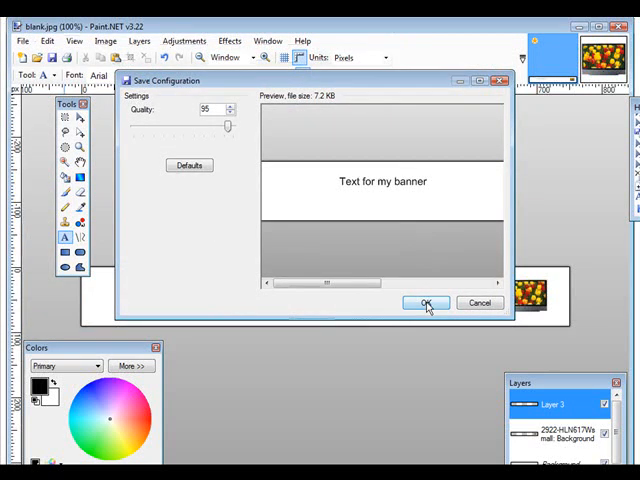
click(426, 303)
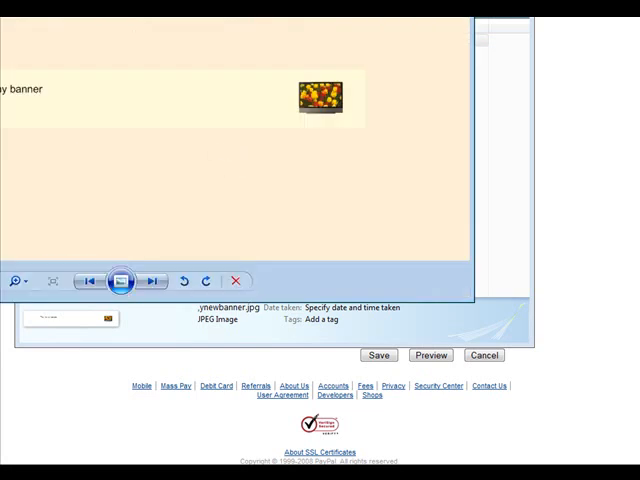
Step: Preview the banner JPEG in Windows Photo Gallery and right-click the image
right_click(180, 36)
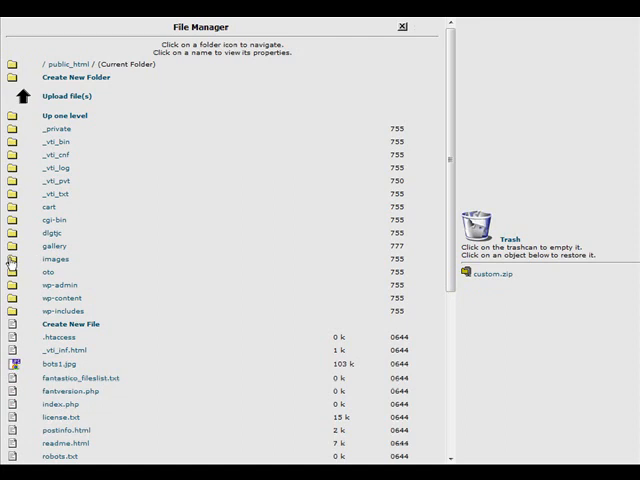
Step: Upload the banner JPEG into public_html/images through File Manager's upload page
click(11, 259)
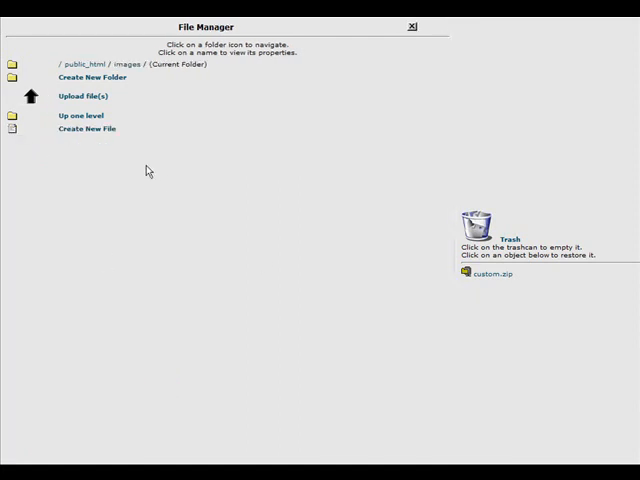
click(83, 95)
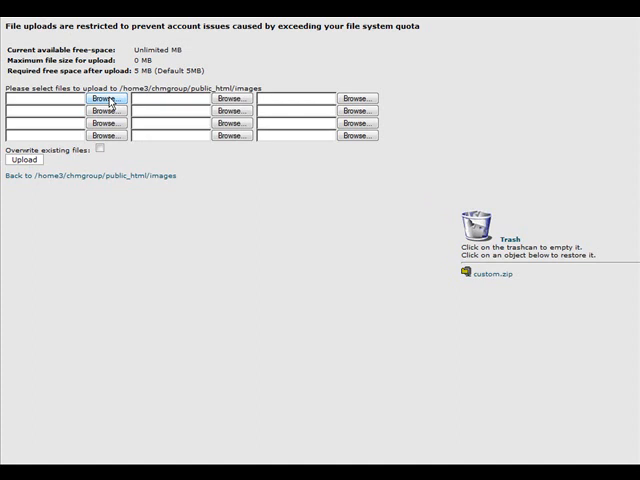
click(105, 99)
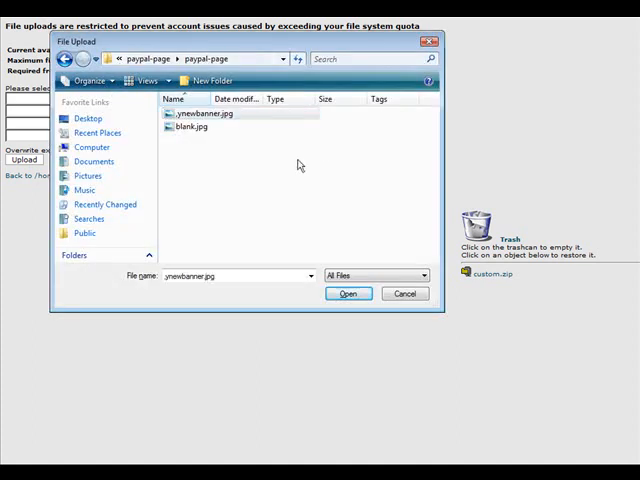
click(347, 293)
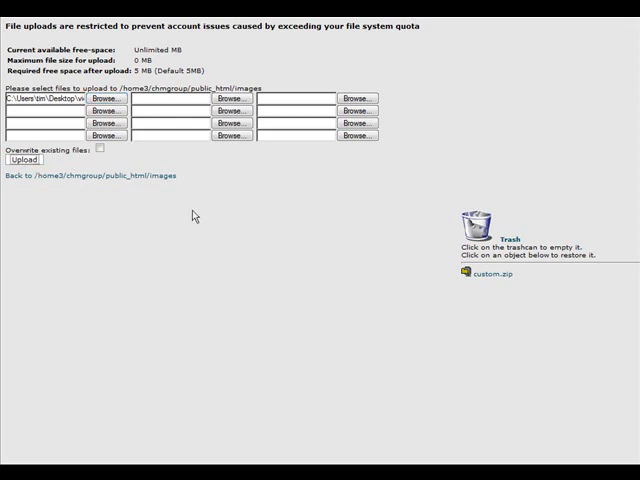
click(26, 159)
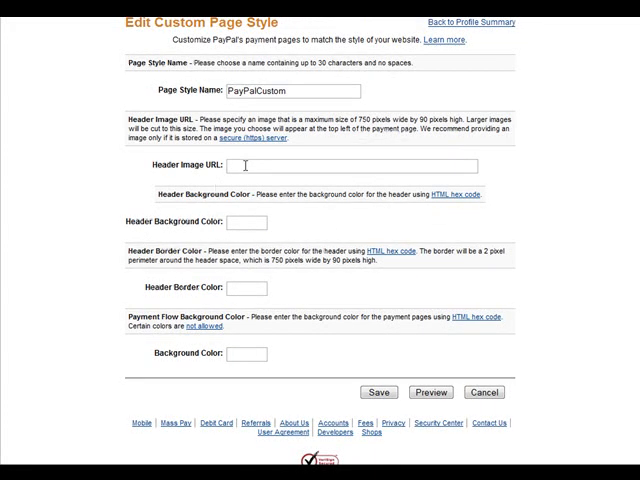
scroll(down, 3)
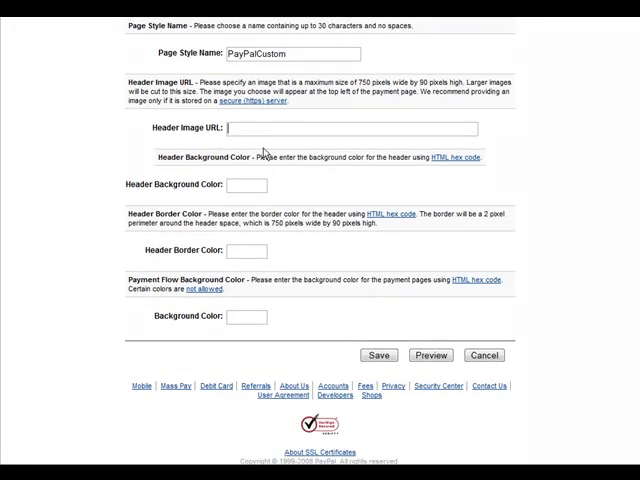
text(http://chmgroupofcompanies.com/images/ynewbanner.jpg)
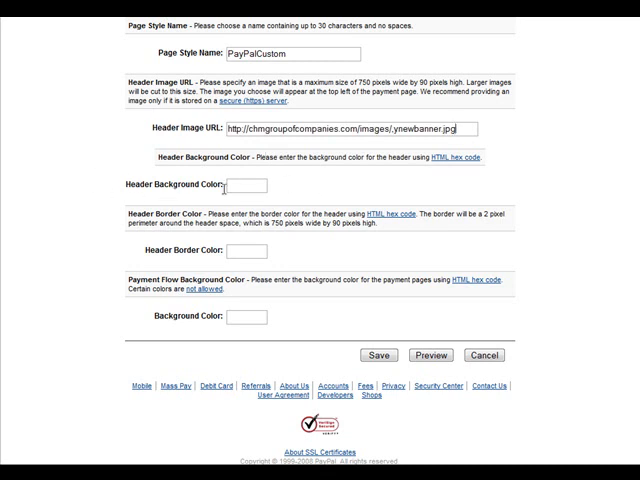
mouse_move(260, 185)
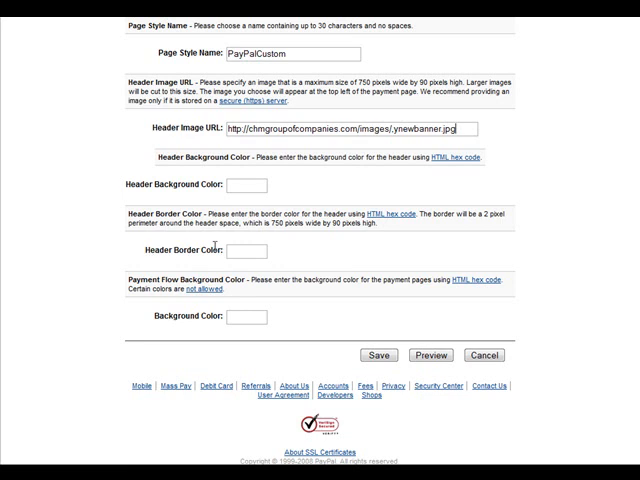
mouse_move(309, 243)
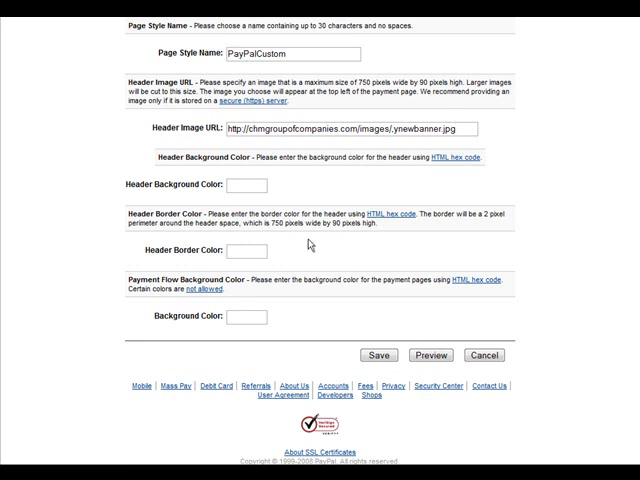
text(000000)
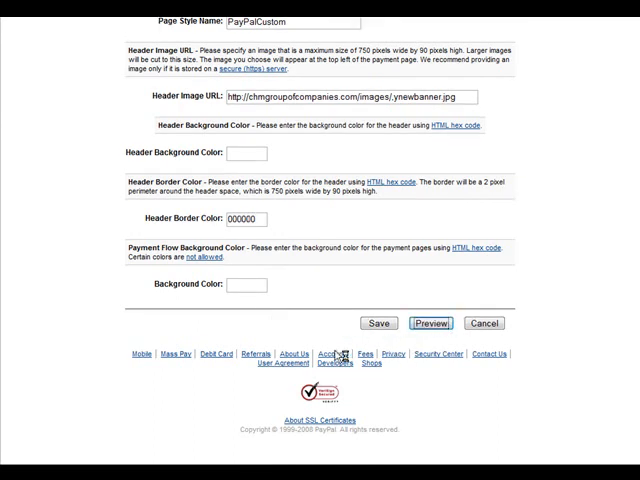
click(430, 322)
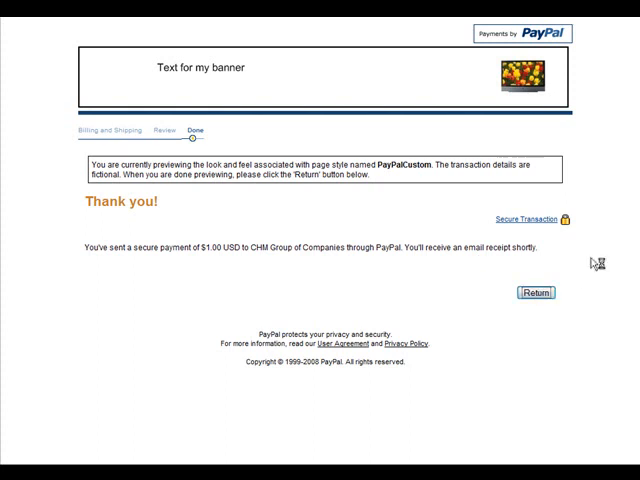
click(537, 292)
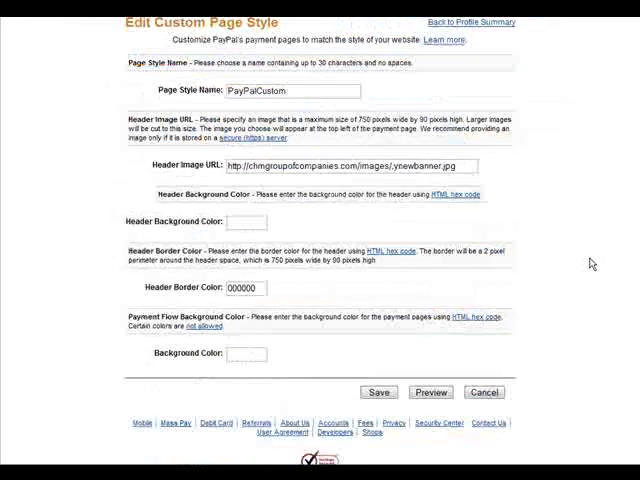
scroll(down, 3)
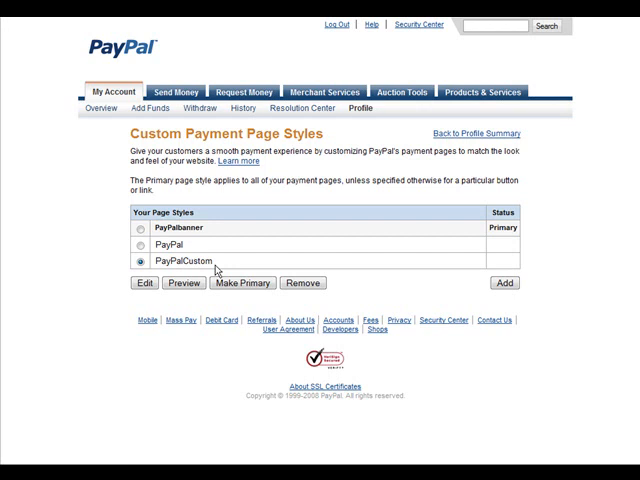
mouse_move(160, 277)
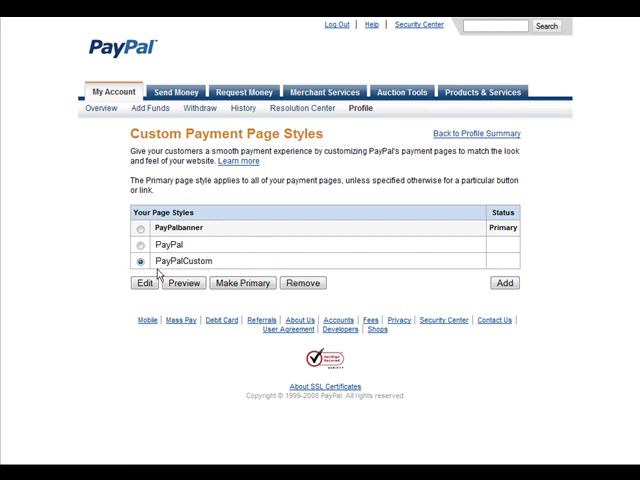